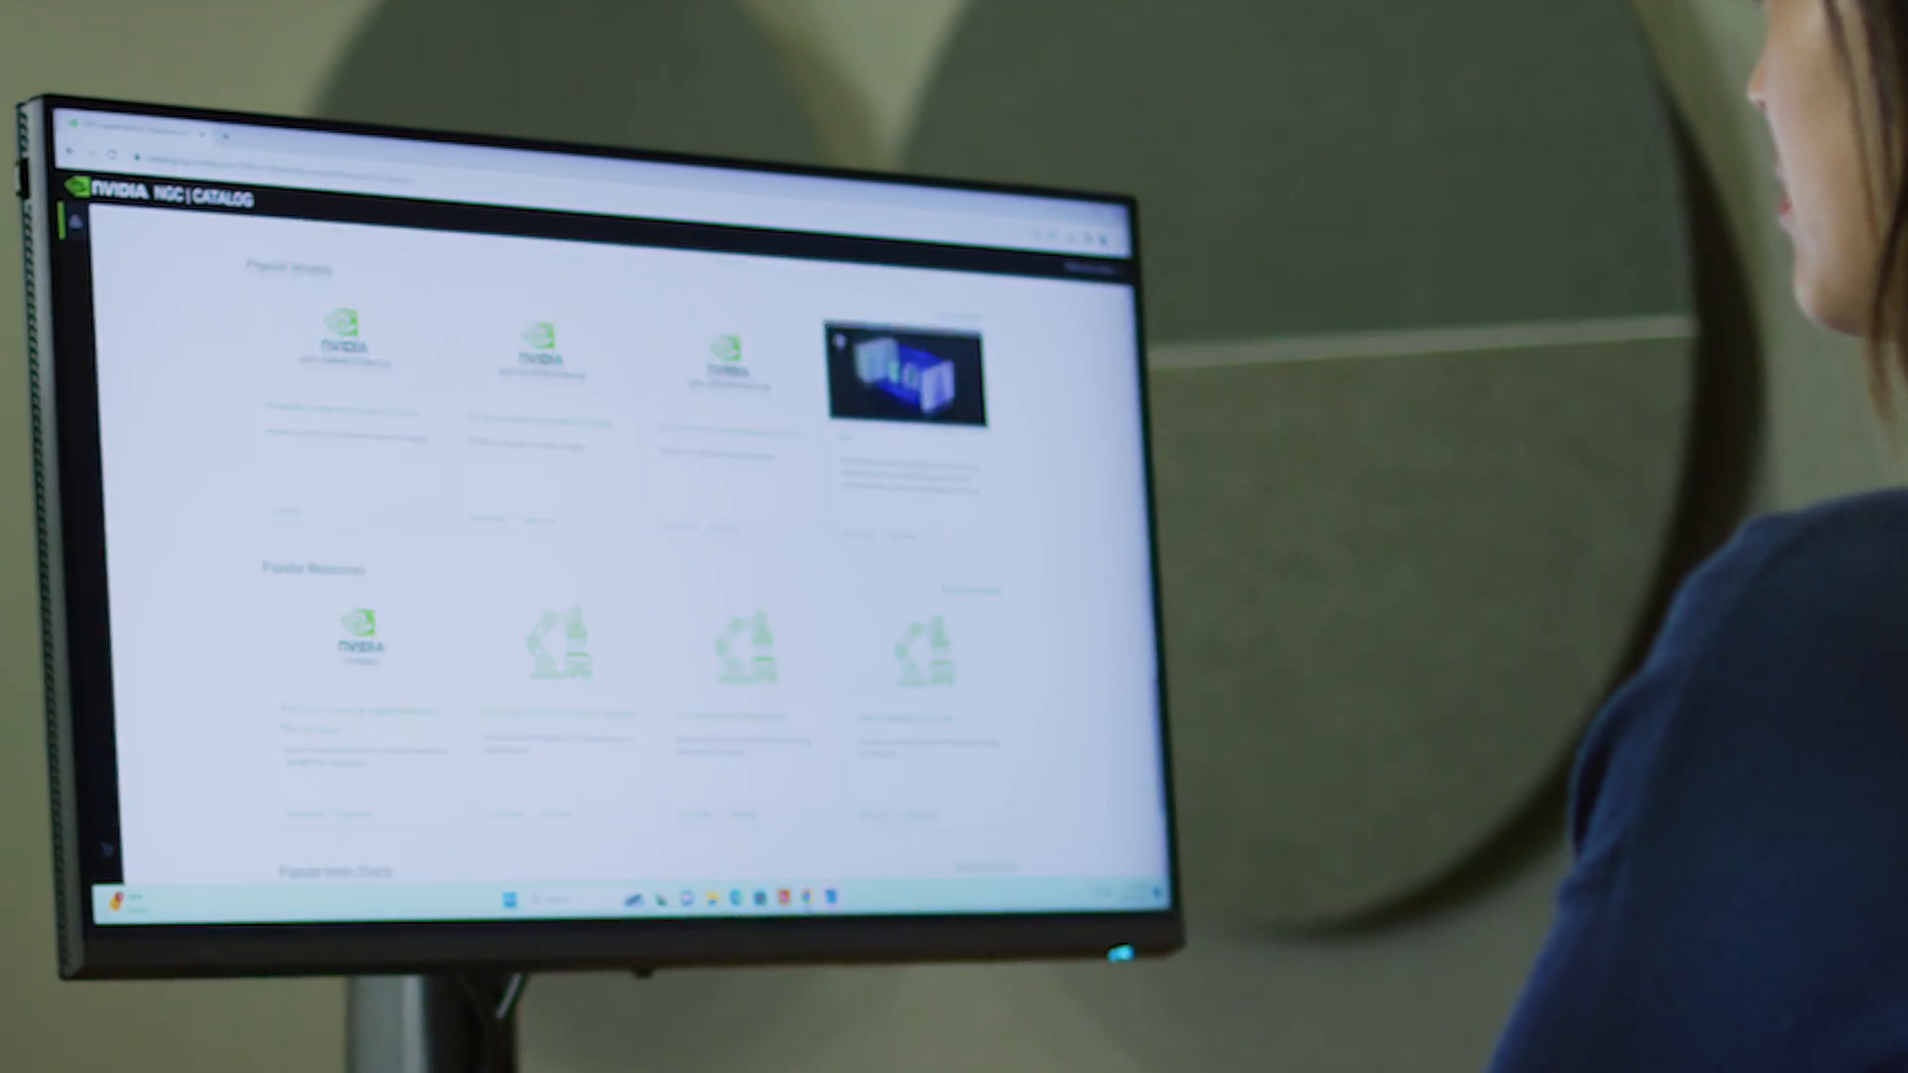
scroll(down, 3)
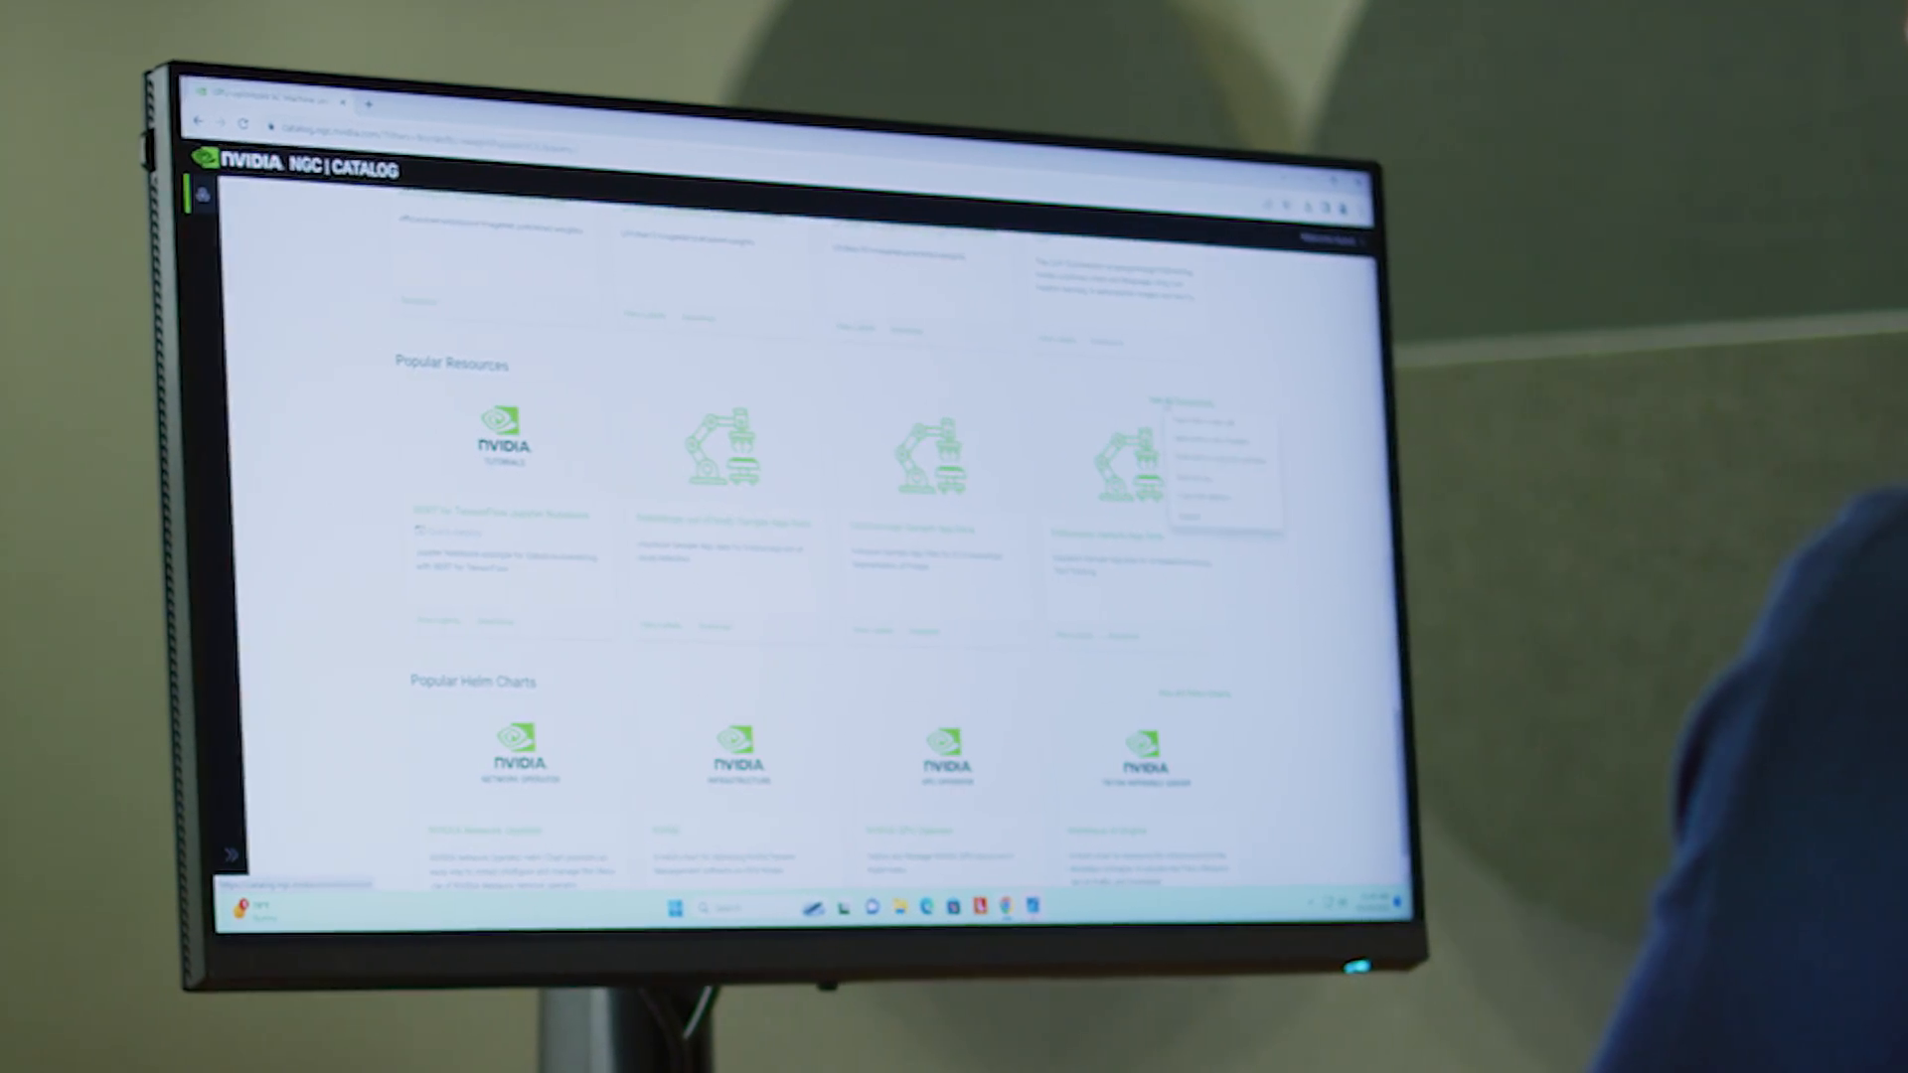
scroll(up, 3)
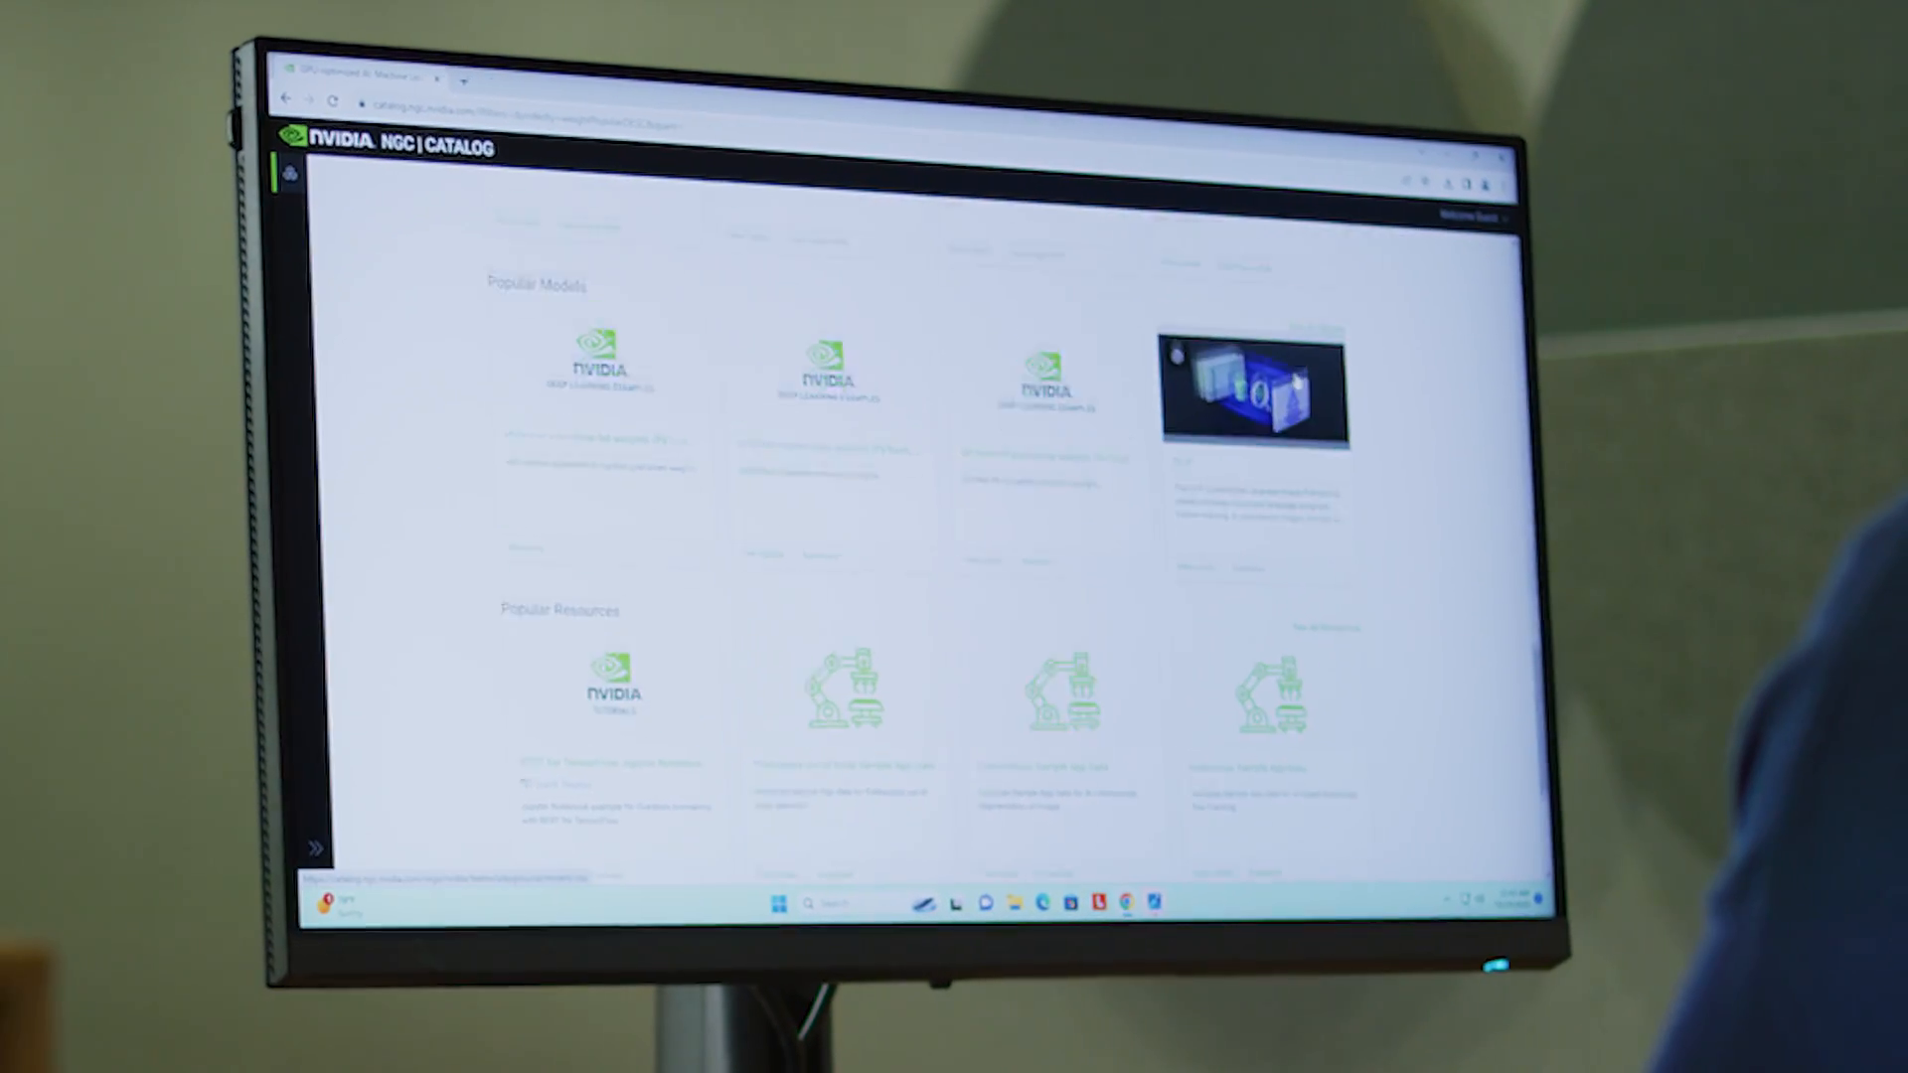